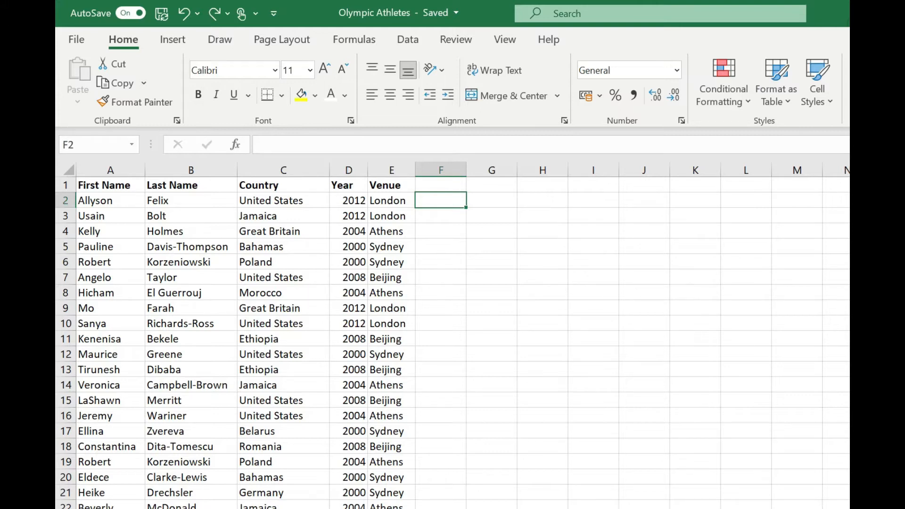
mouse_move(767, 221)
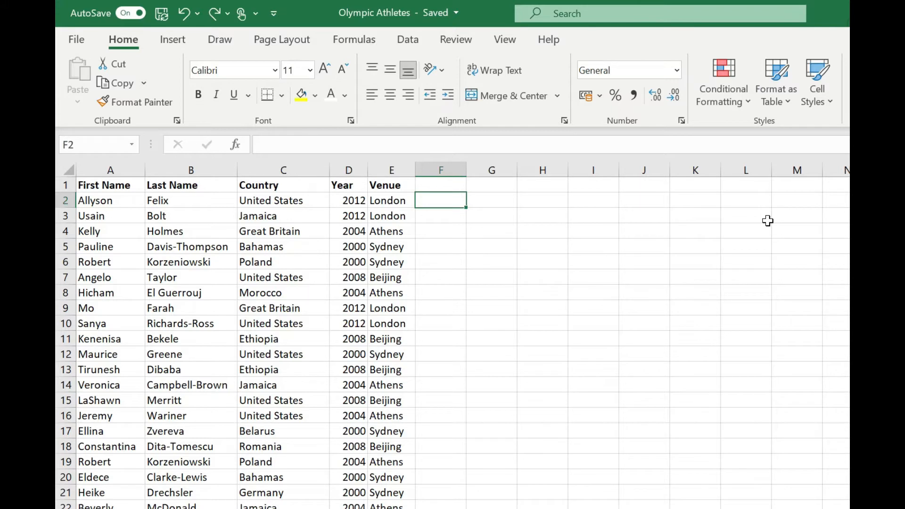
mouse_move(296, 267)
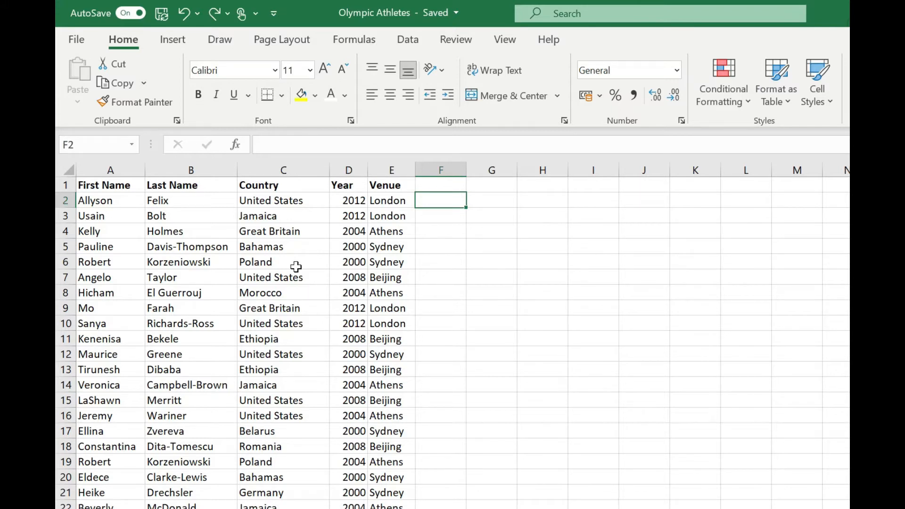
- Select column C to insert a blank column between Last Name and Country
click(283, 170)
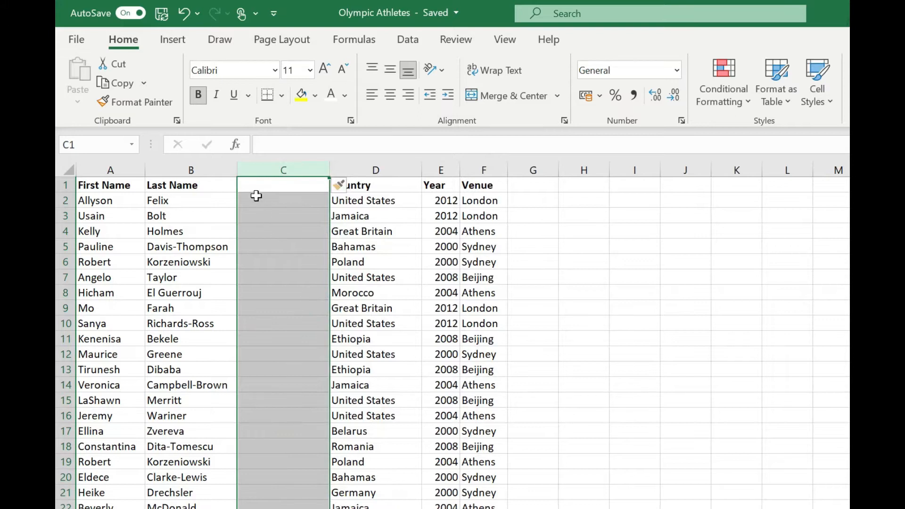
- Enter =UPPER(B2) in cell C2 to capitalise the first surname
click(283, 200)
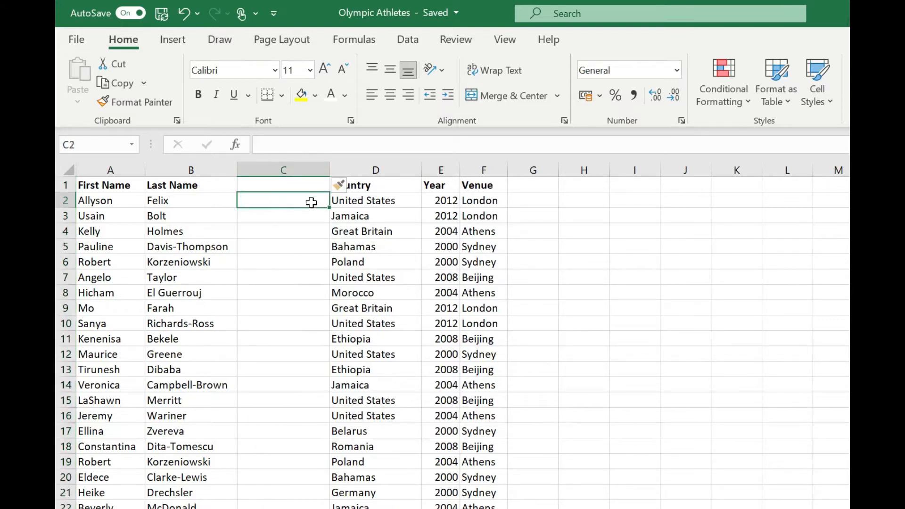
text(=)
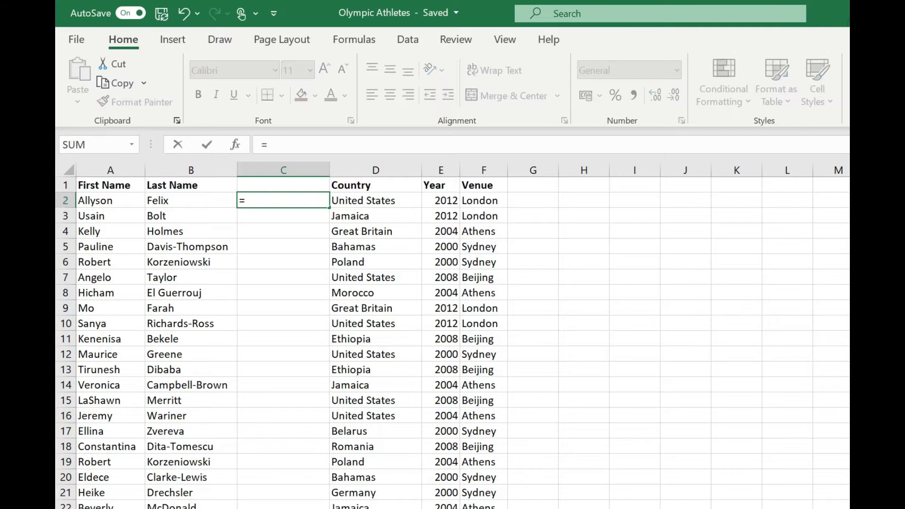
text(UPPER()
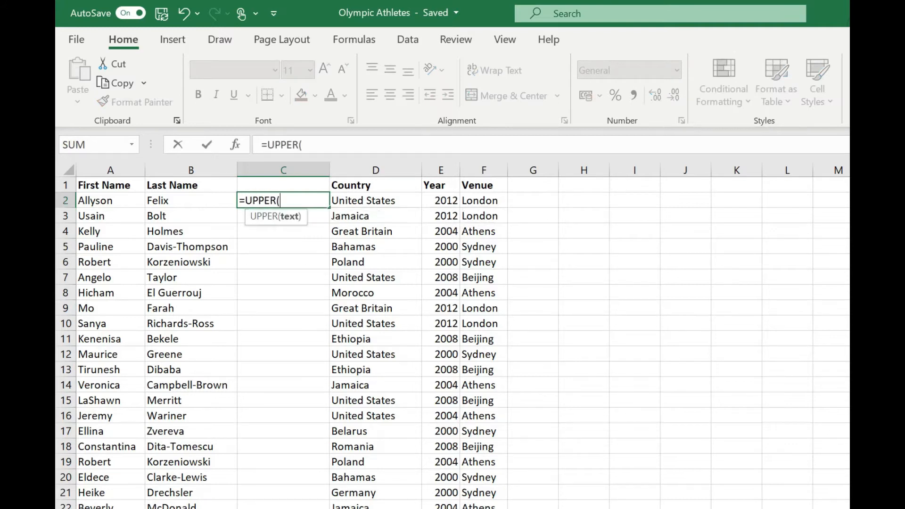
click(190, 200)
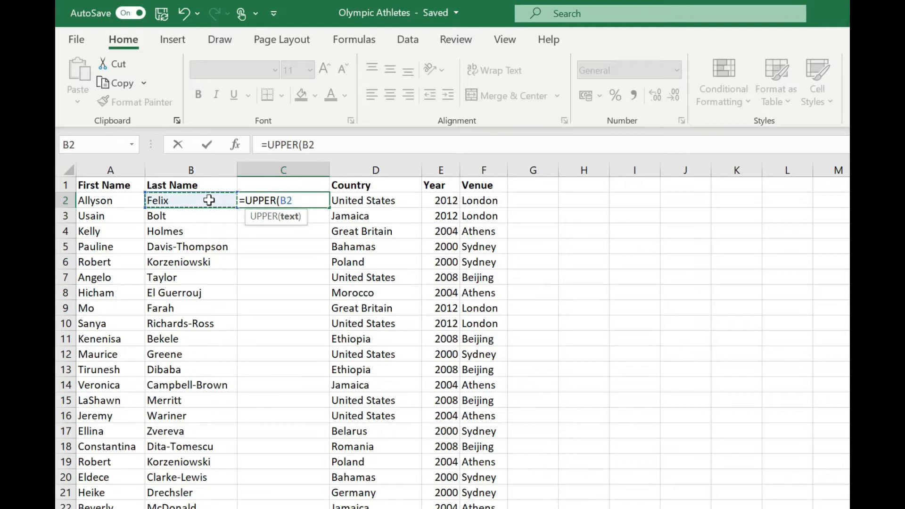
text())
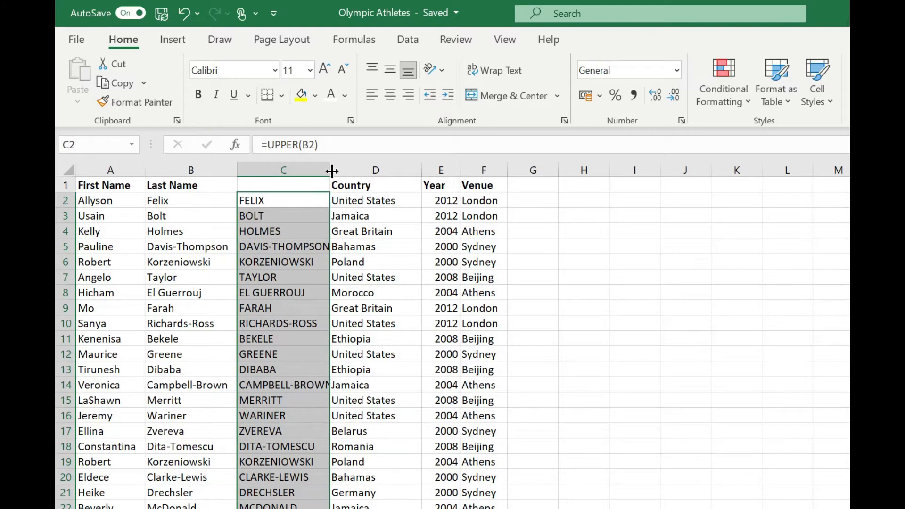
- Widen column C, copy its uppercase names, and select the Last Name column
drag(331, 169, 300, 170)
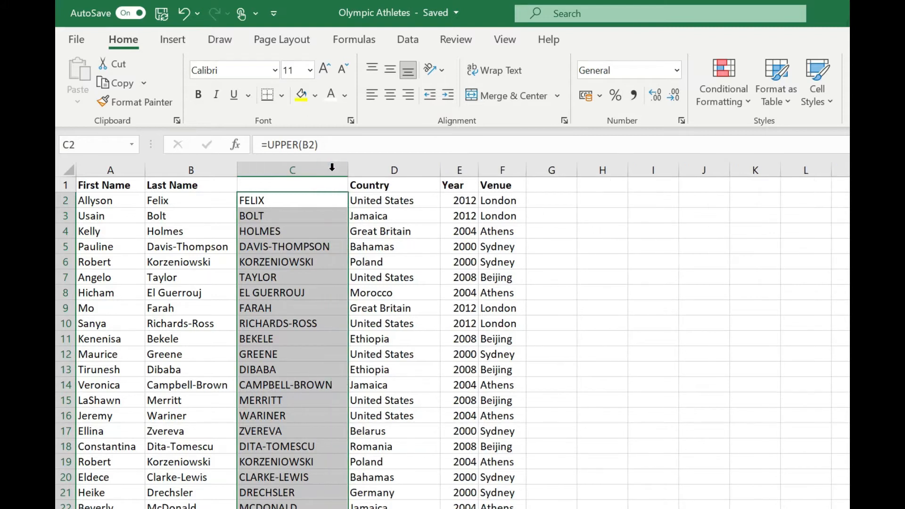
click(291, 169)
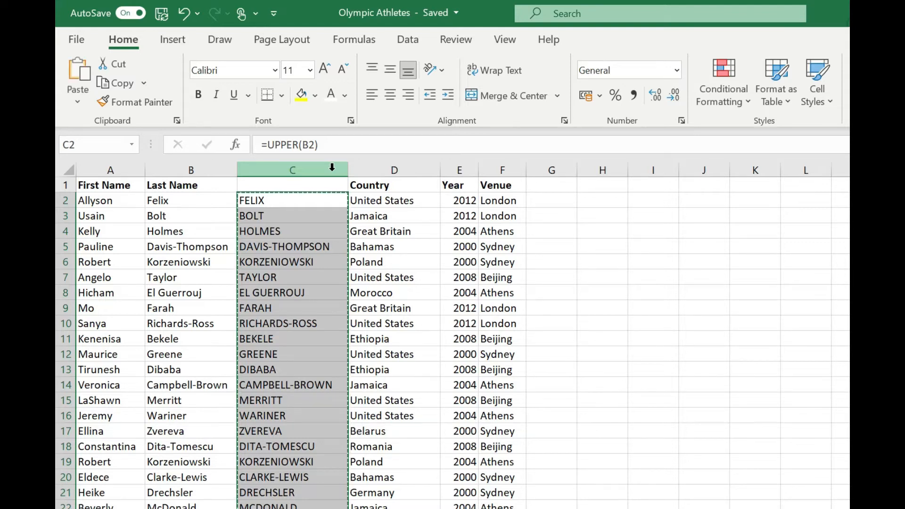
click(190, 200)
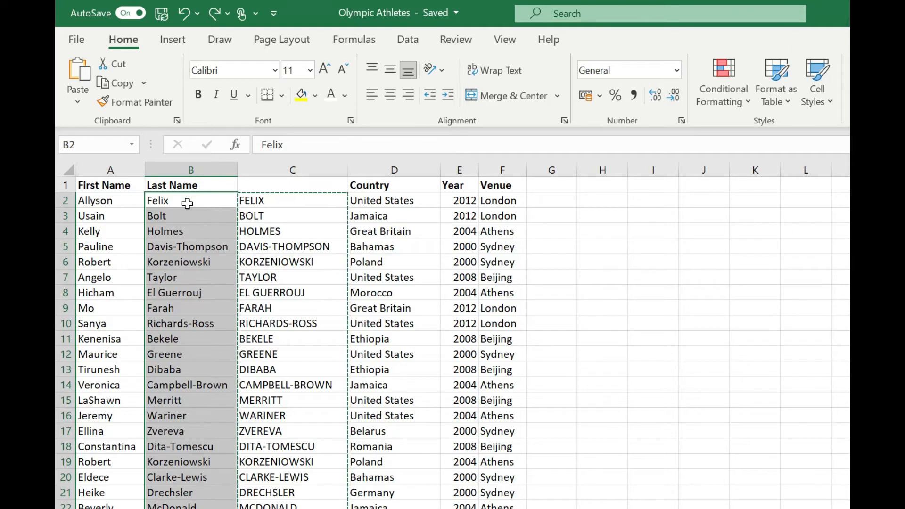
- Paste the copied uppercase surnames over column B as values only
right_click(187, 200)
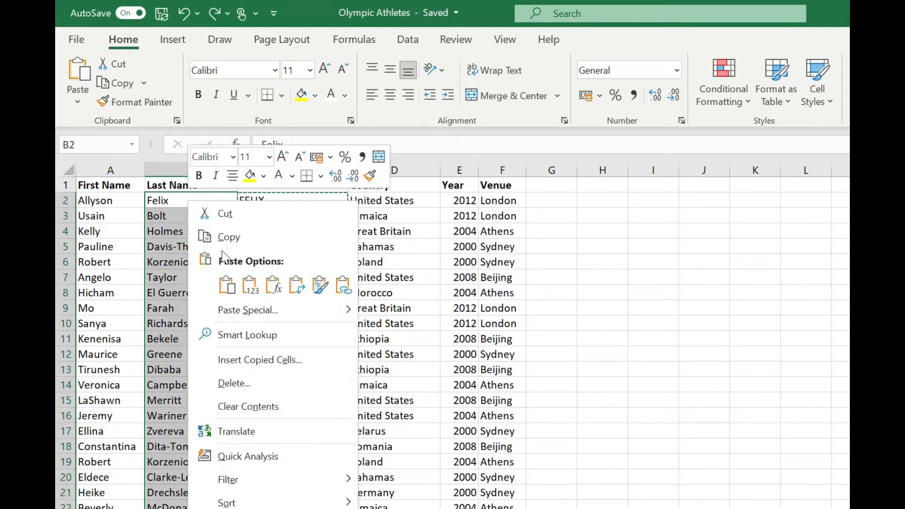
click(249, 285)
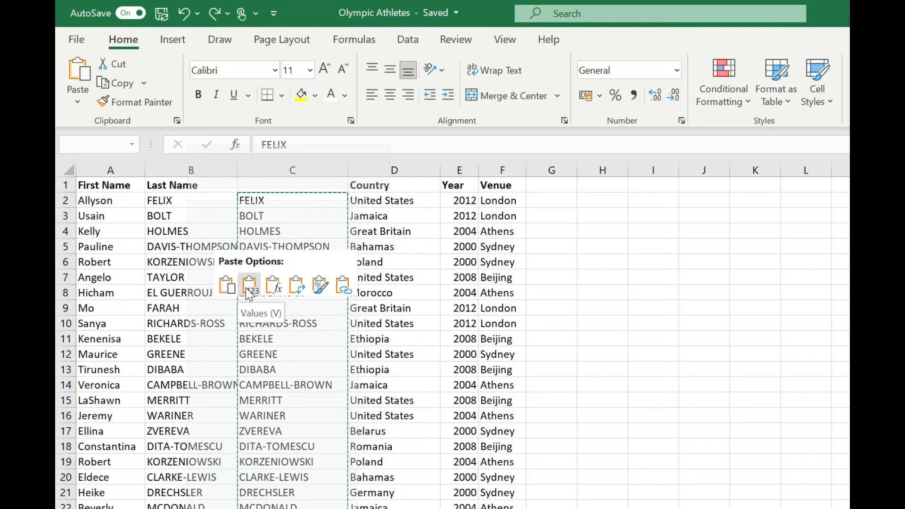
click(249, 285)
text(=)
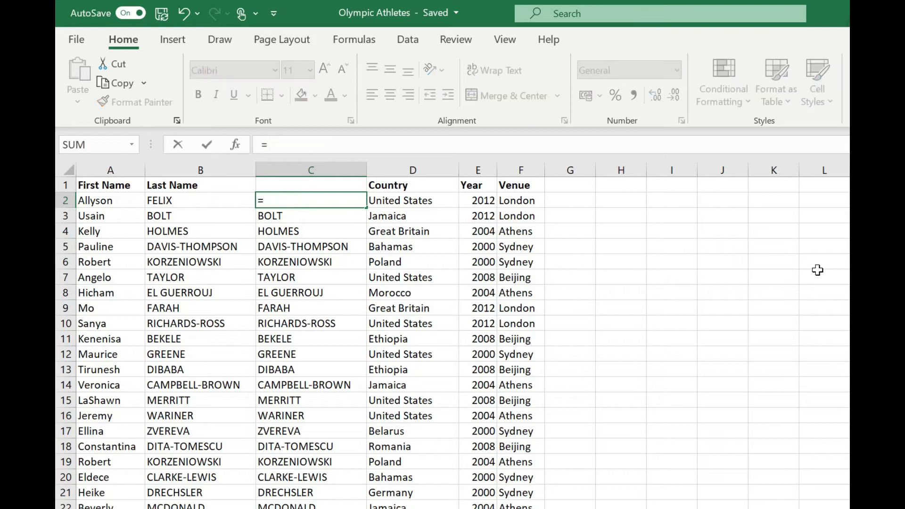
- Enter =LOWER(B2) in C2 and select it to fill down
text(LOWER()
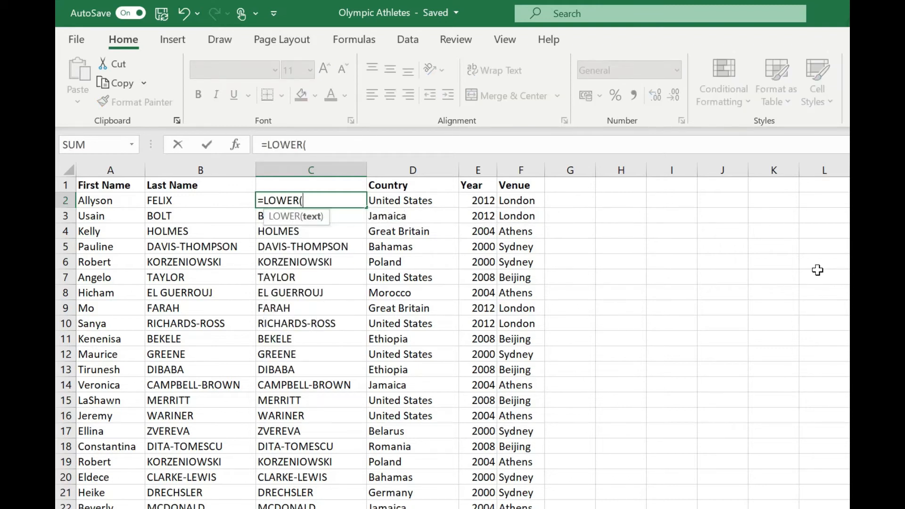
click(200, 200)
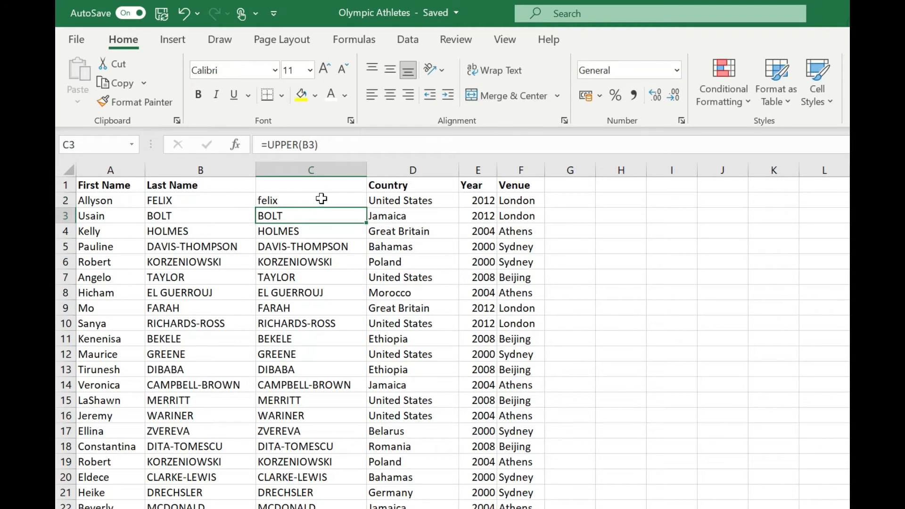
click(310, 200)
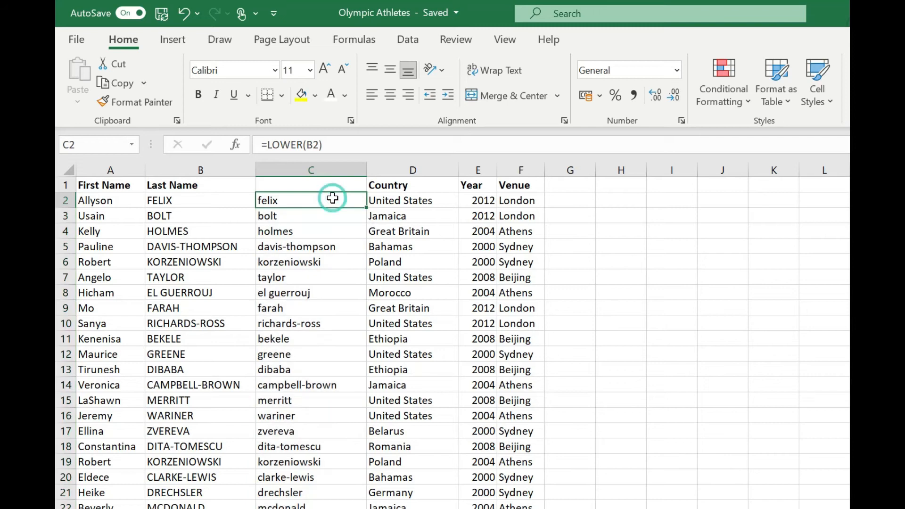
- Rewrite the C2 formula as =PROPER(B2) from the function suggestions
double_click(311, 200)
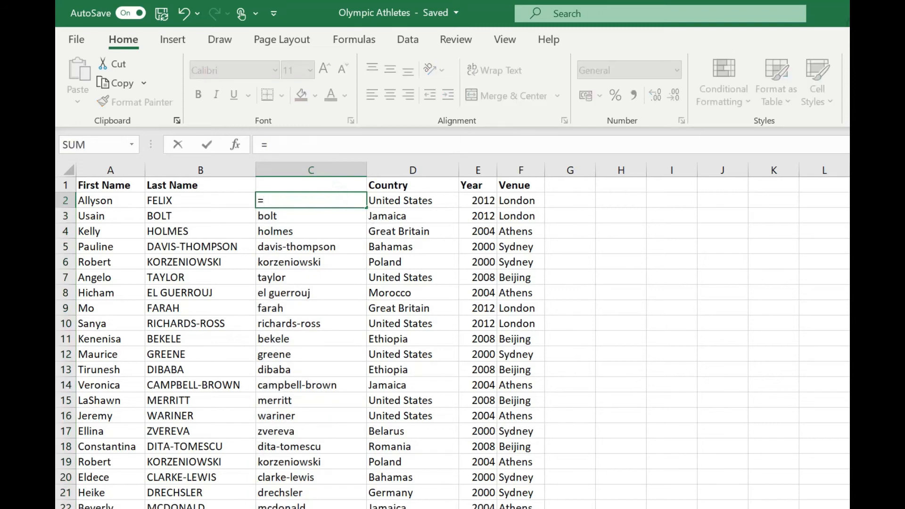
text(PROPER)
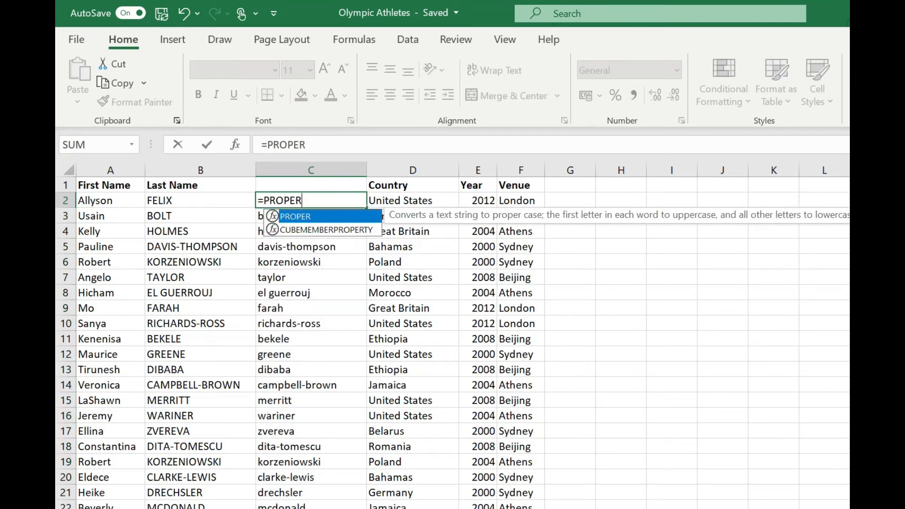
click(200, 200)
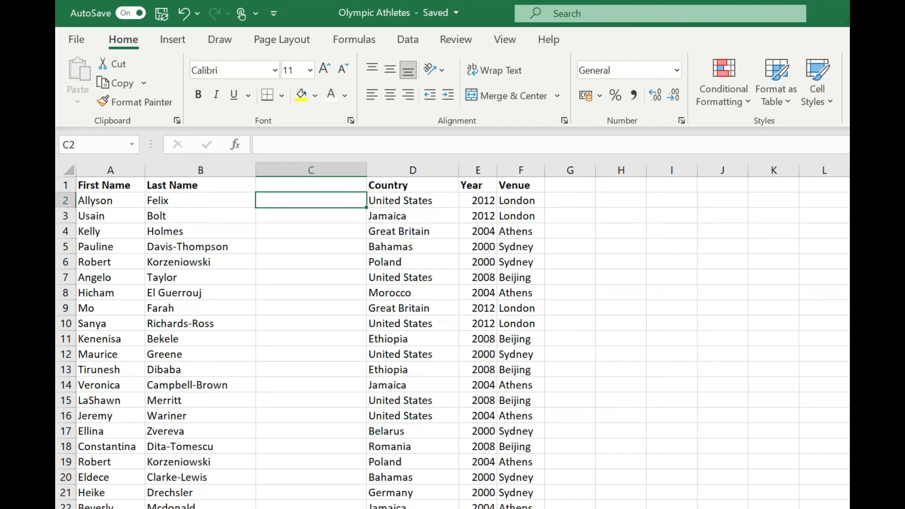
- Type =UPPER(B2)&", "& in C2 and reference first name A2
text(=UPPER)
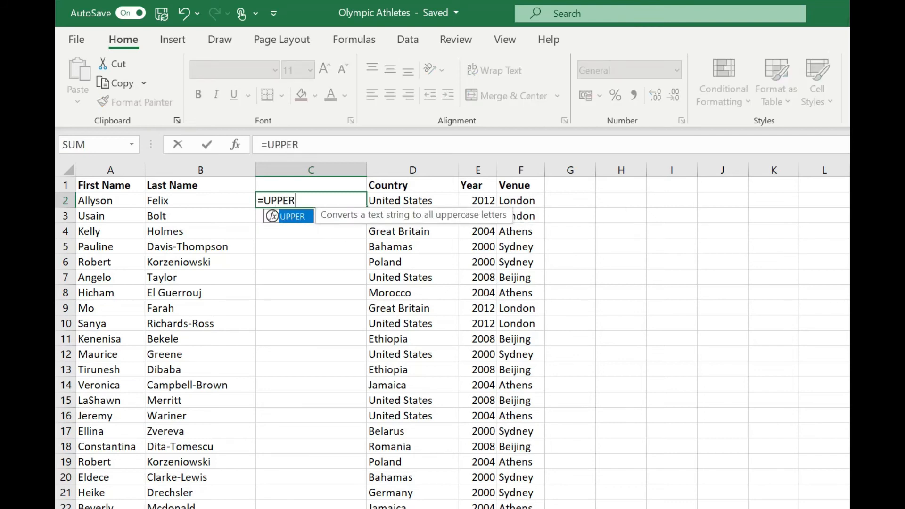
click(200, 200)
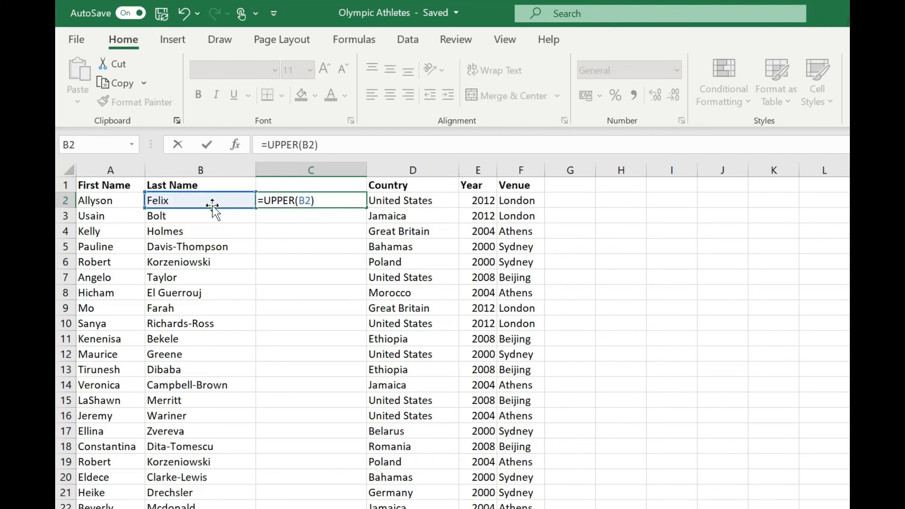
text(&)
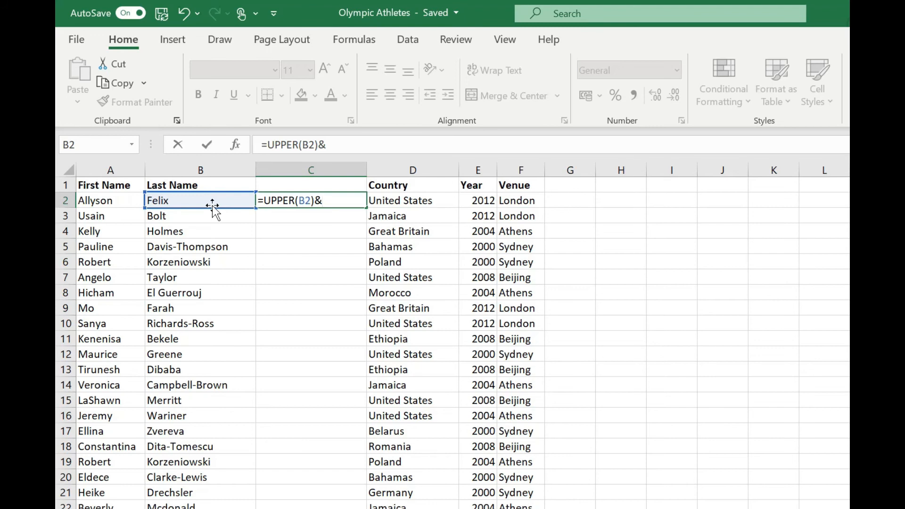
text(", "&)
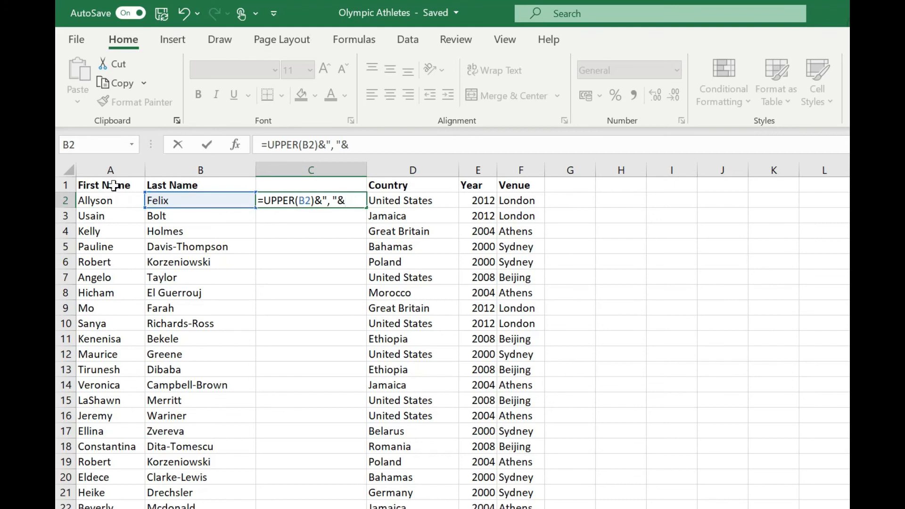
click(110, 200)
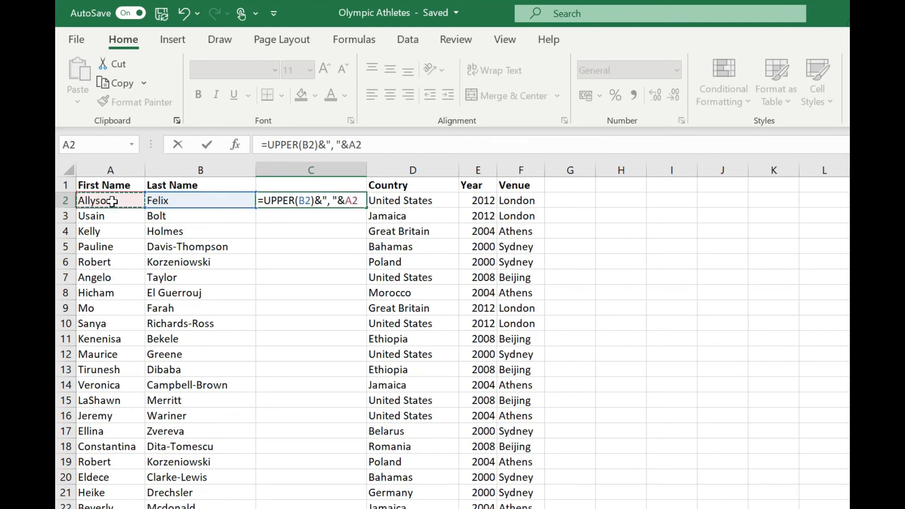